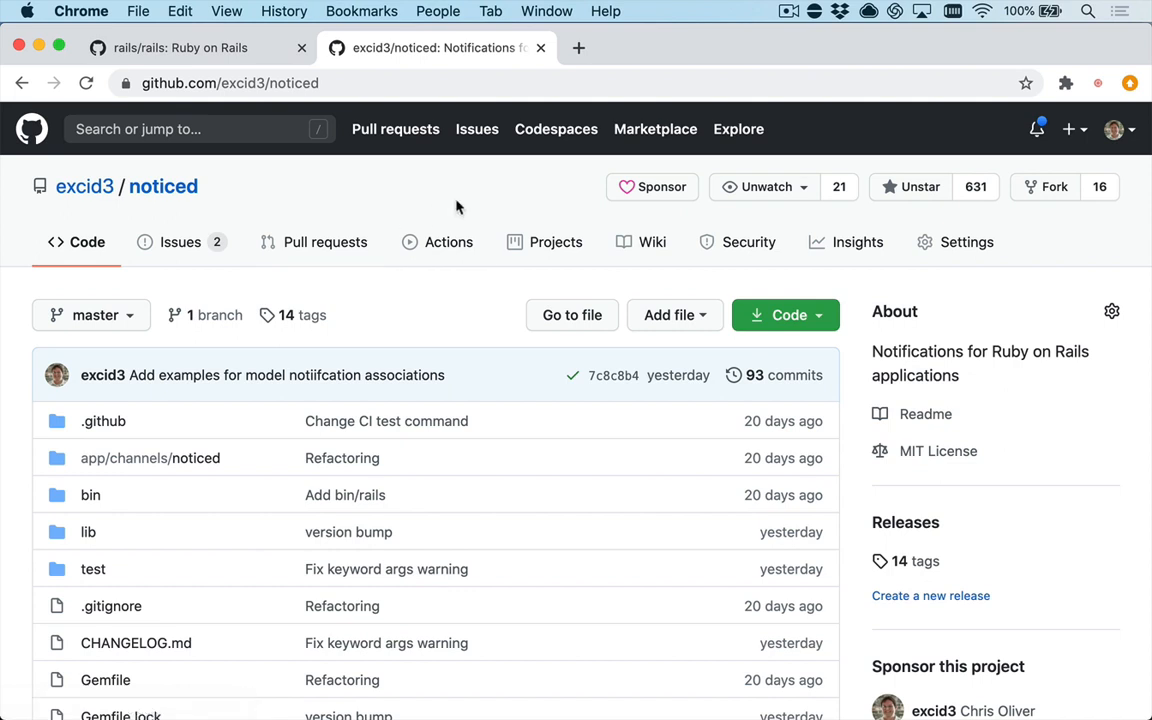
mouse_move(448, 242)
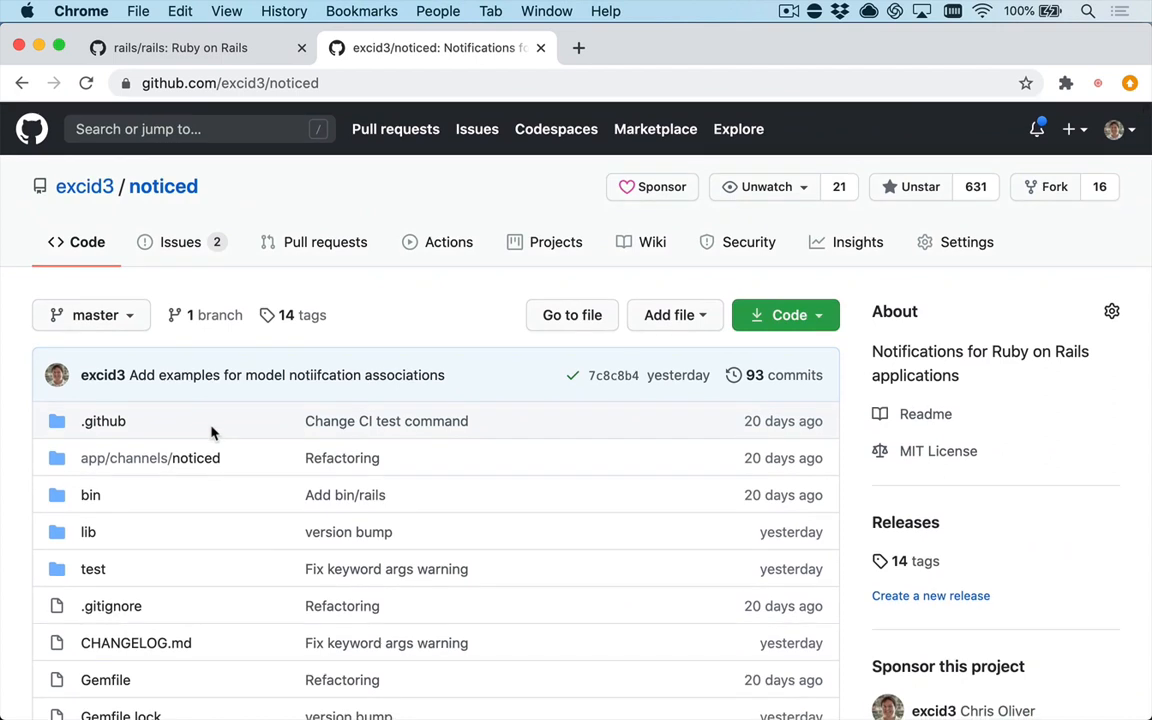
Scroll the noticed README down past Usage to the CommentNotification class example
scroll(down, 3)
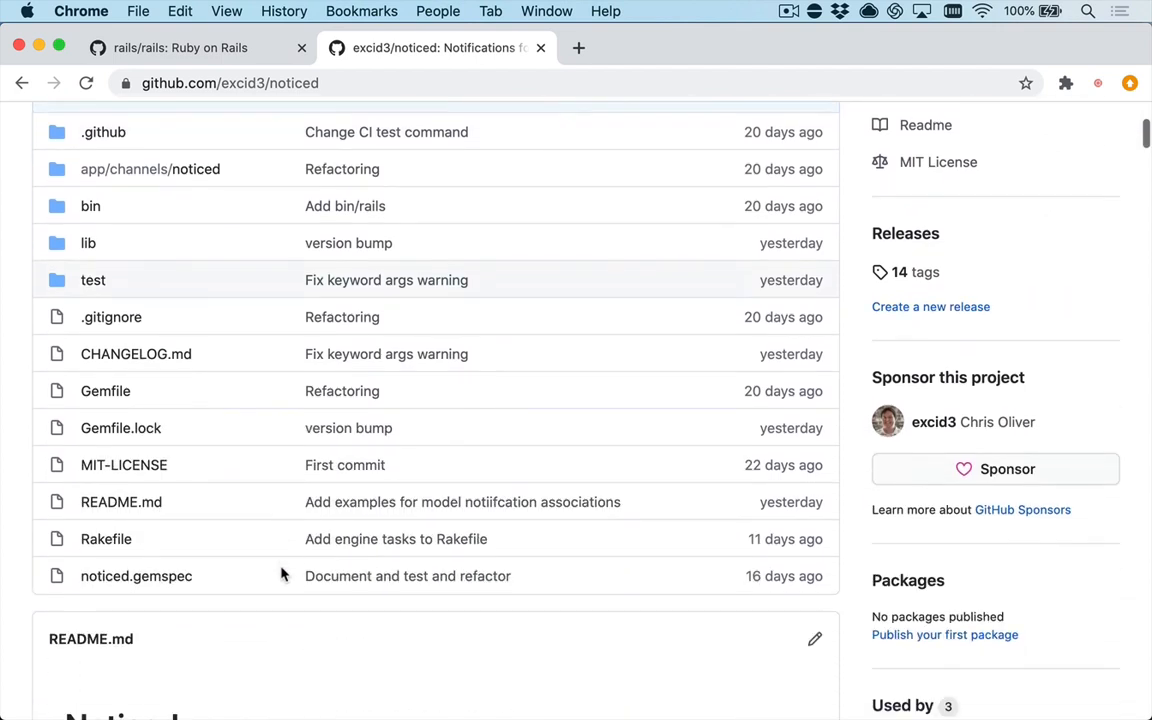
scroll(down, 3)
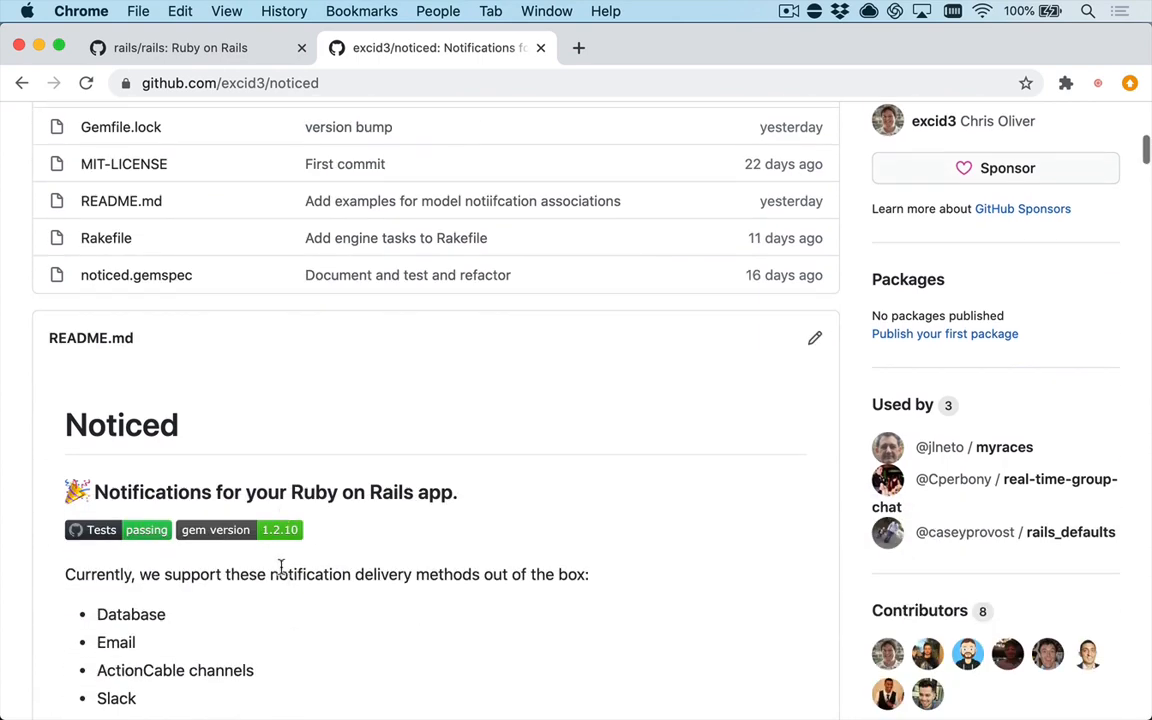
scroll(down, 3)
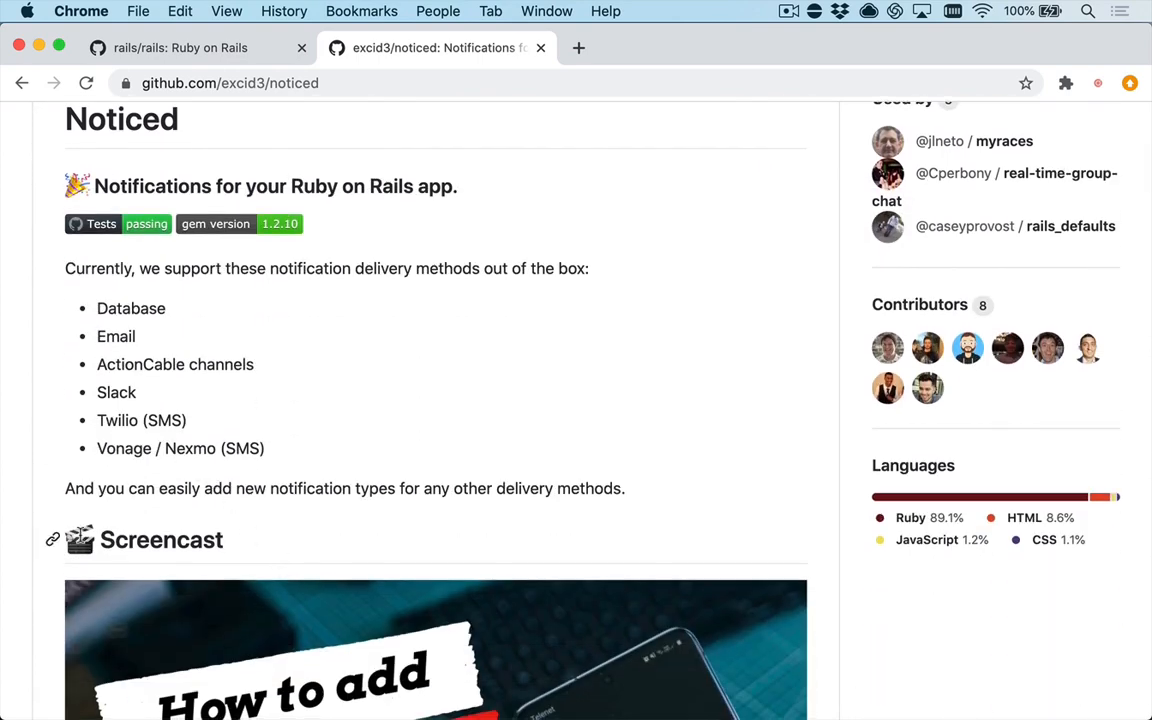
scroll(down, 3)
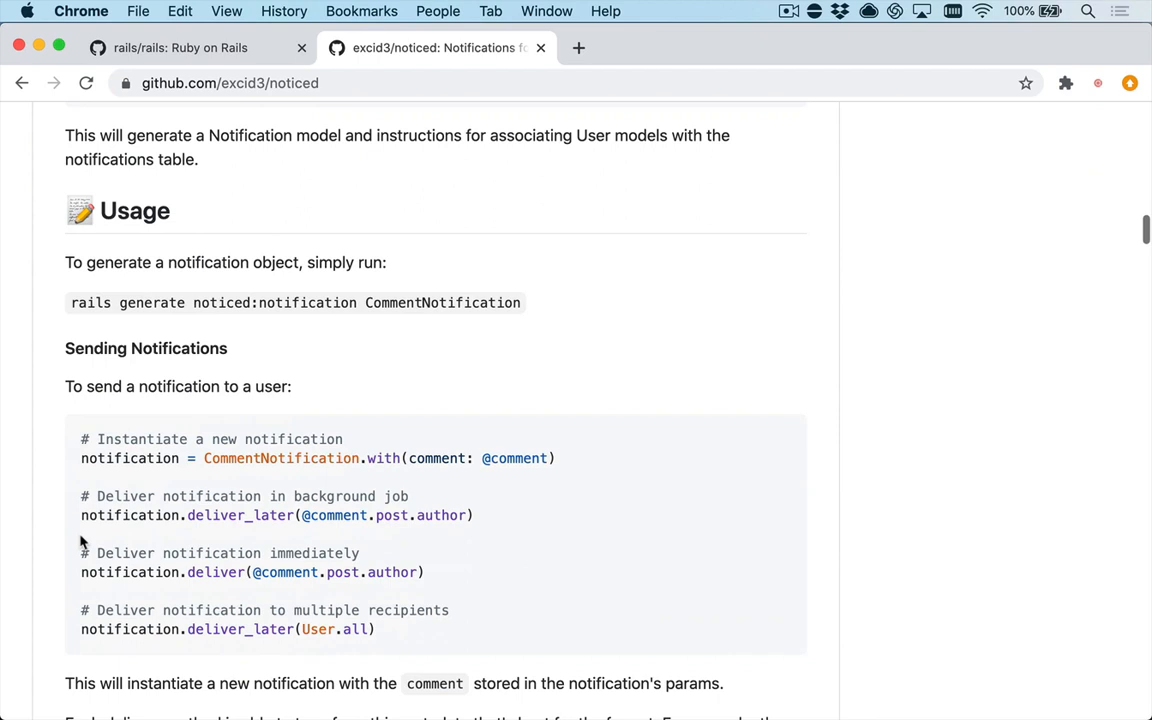
scroll(down, 3)
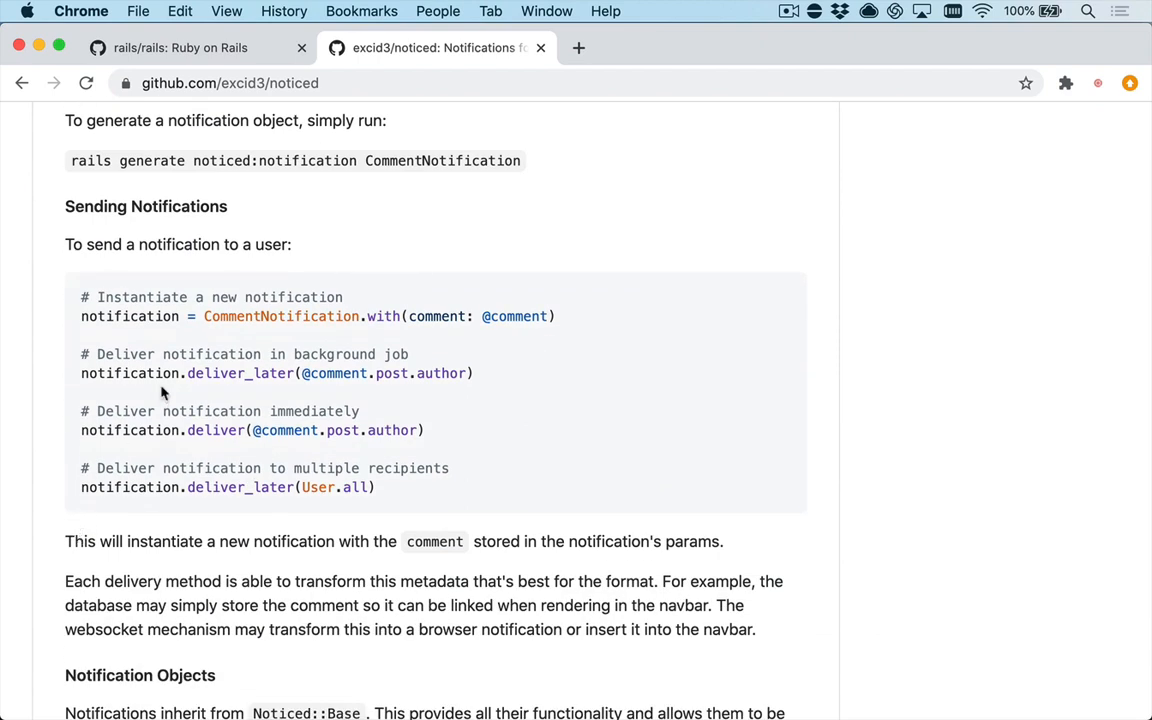
scroll(down, 3)
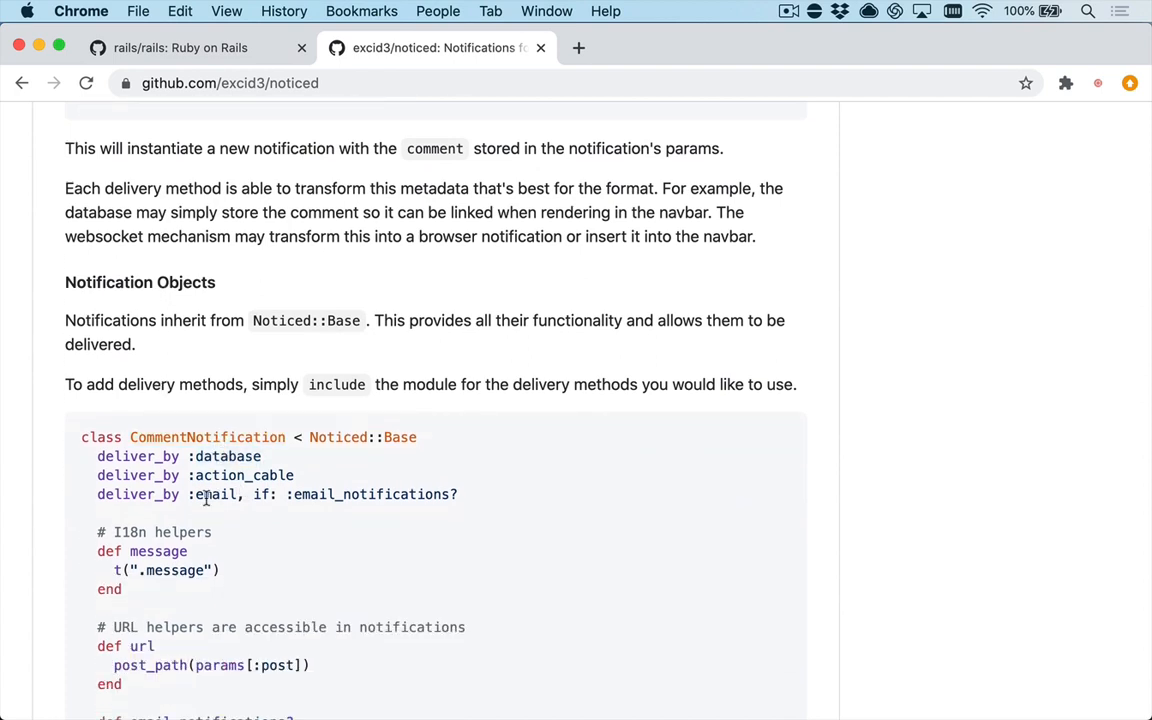
scroll(down, 3)
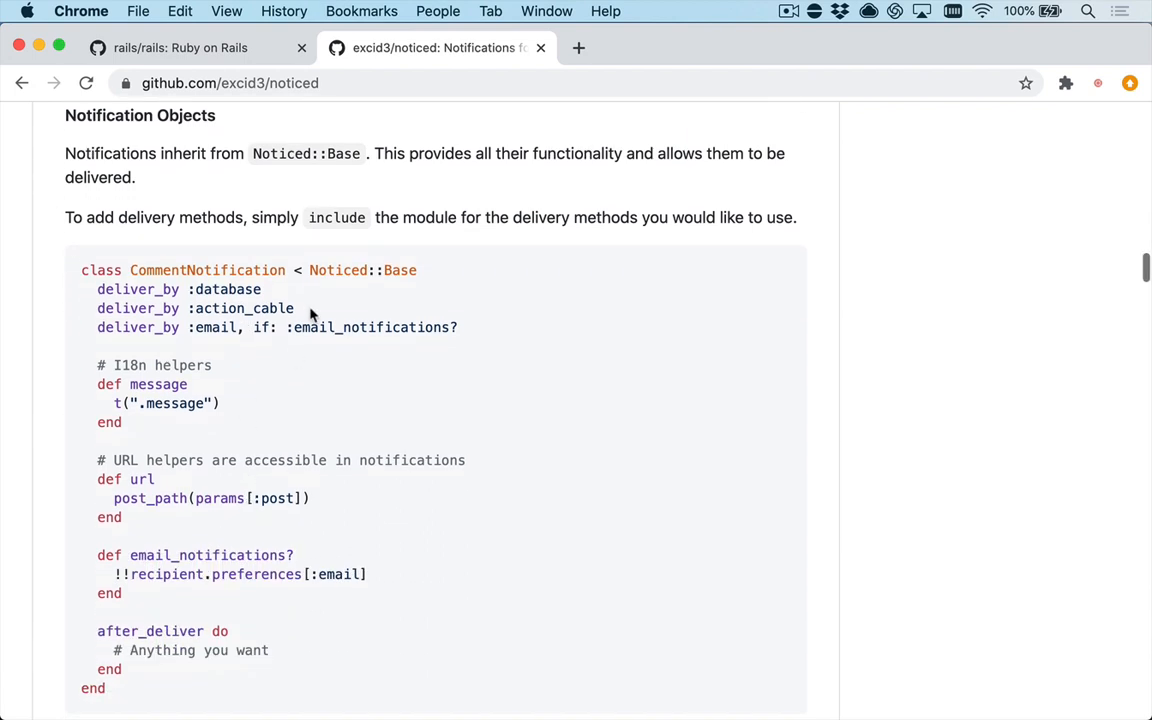
double_click(256, 574)
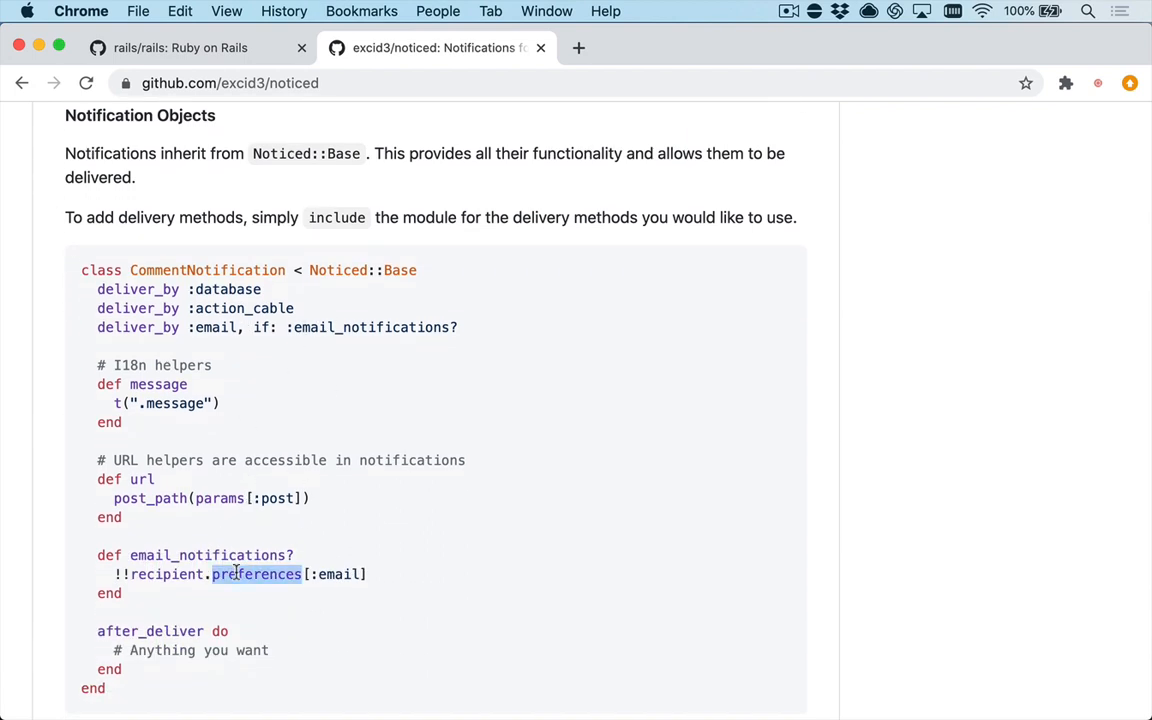
triple_click(240, 574)
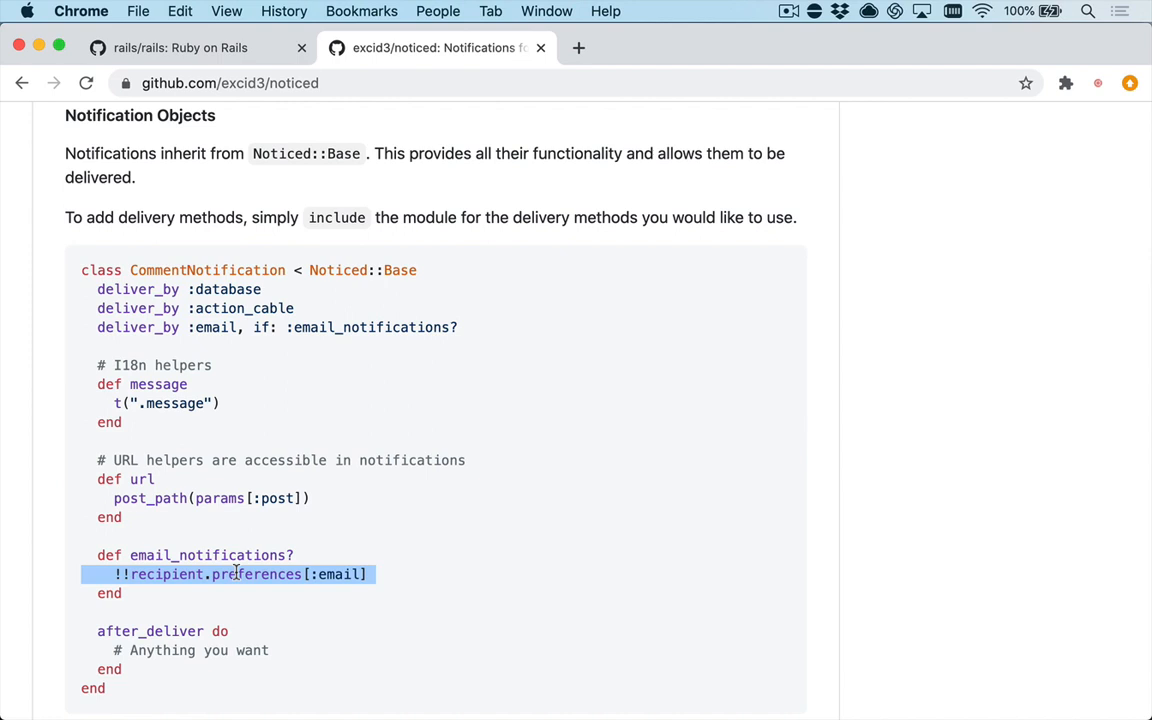
double_click(164, 574)
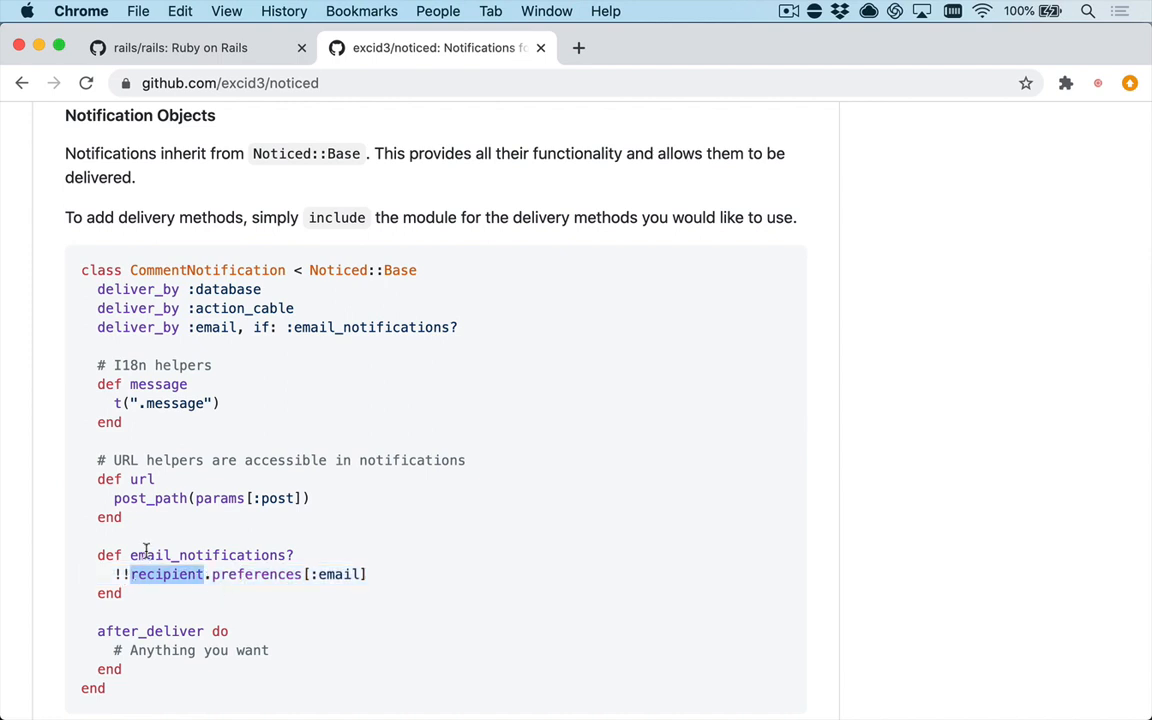
mouse_move(216, 566)
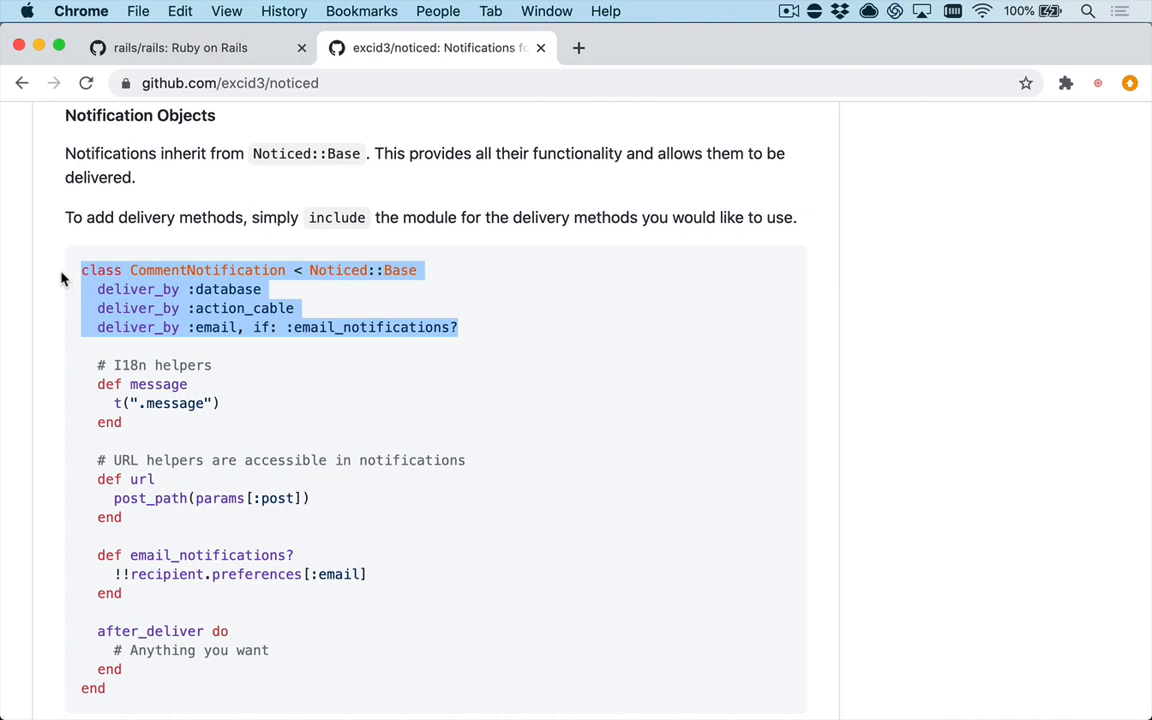
click(190, 288)
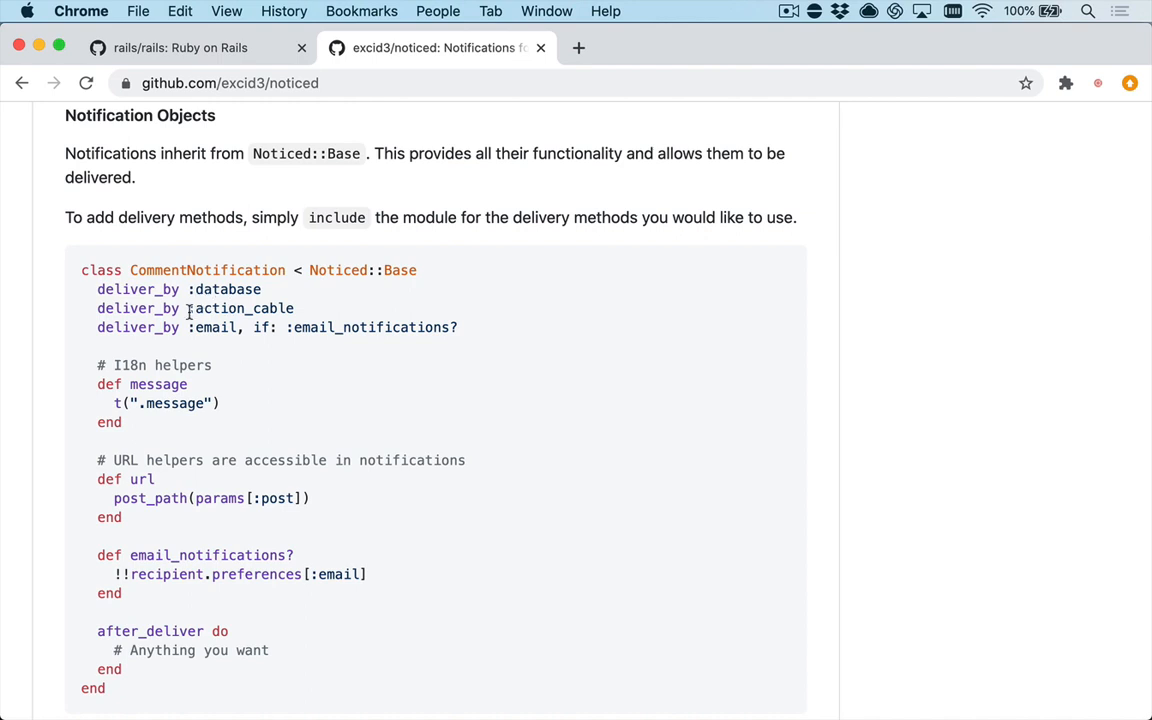
mouse_move(226, 328)
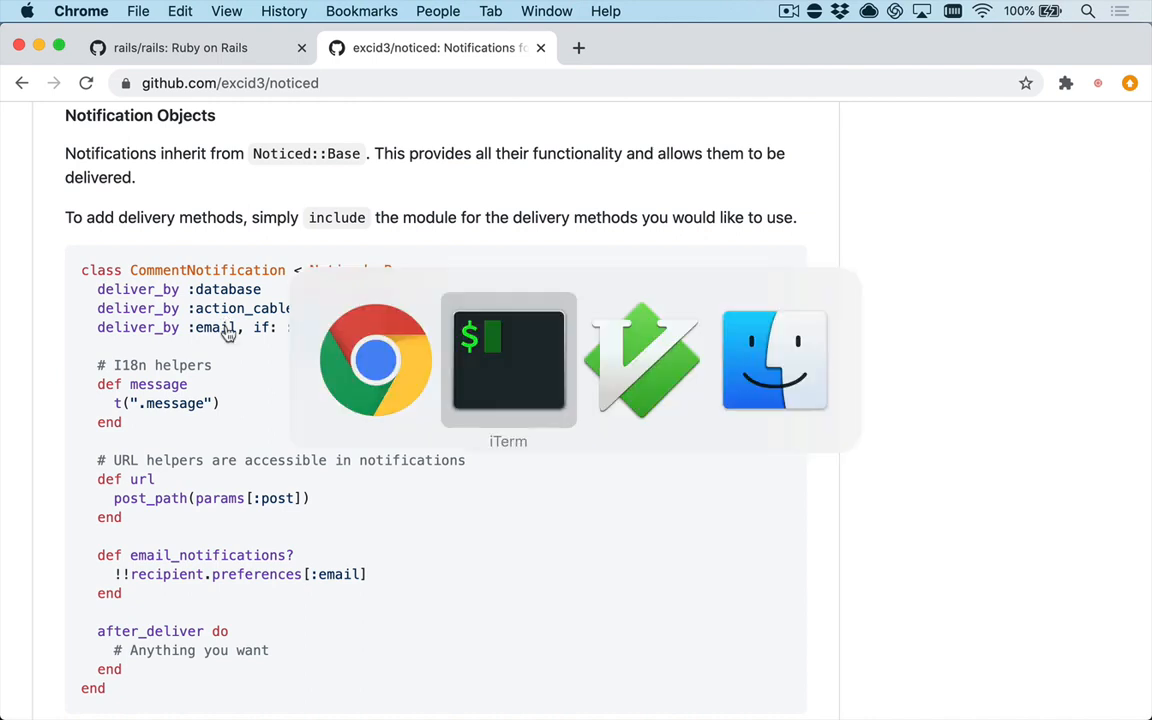
Write a 'class Notification ... end' skeleton in test.rb and leave insert mode
click(508, 360)
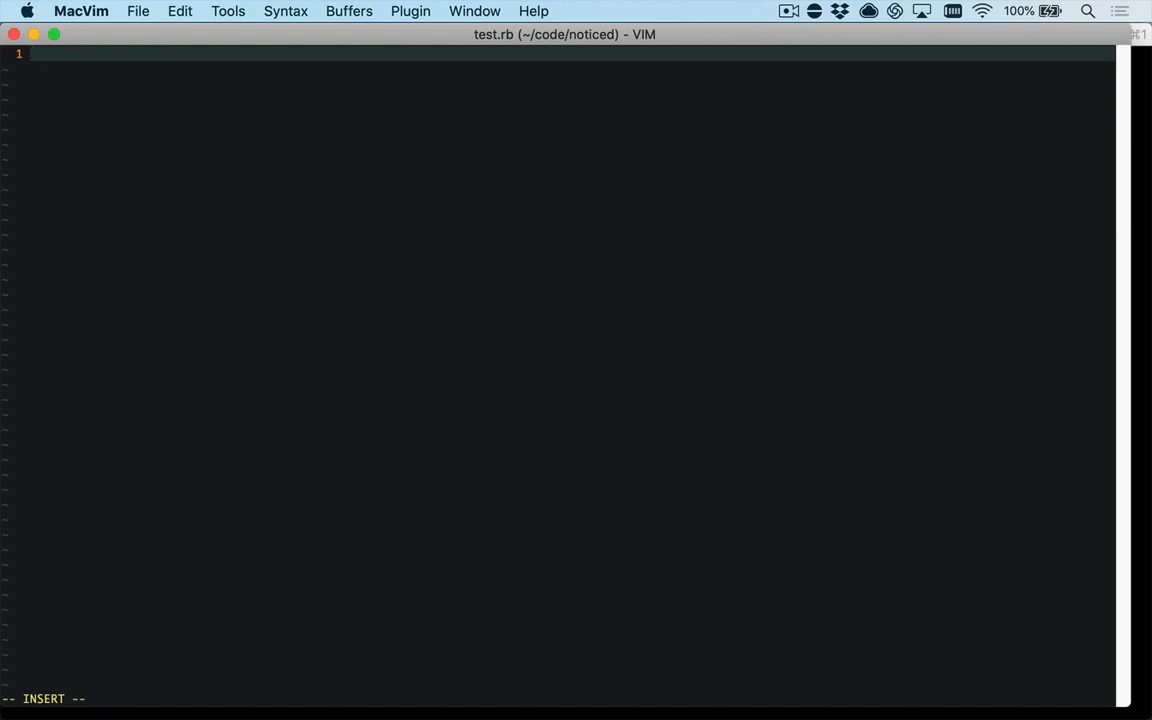
text(class)
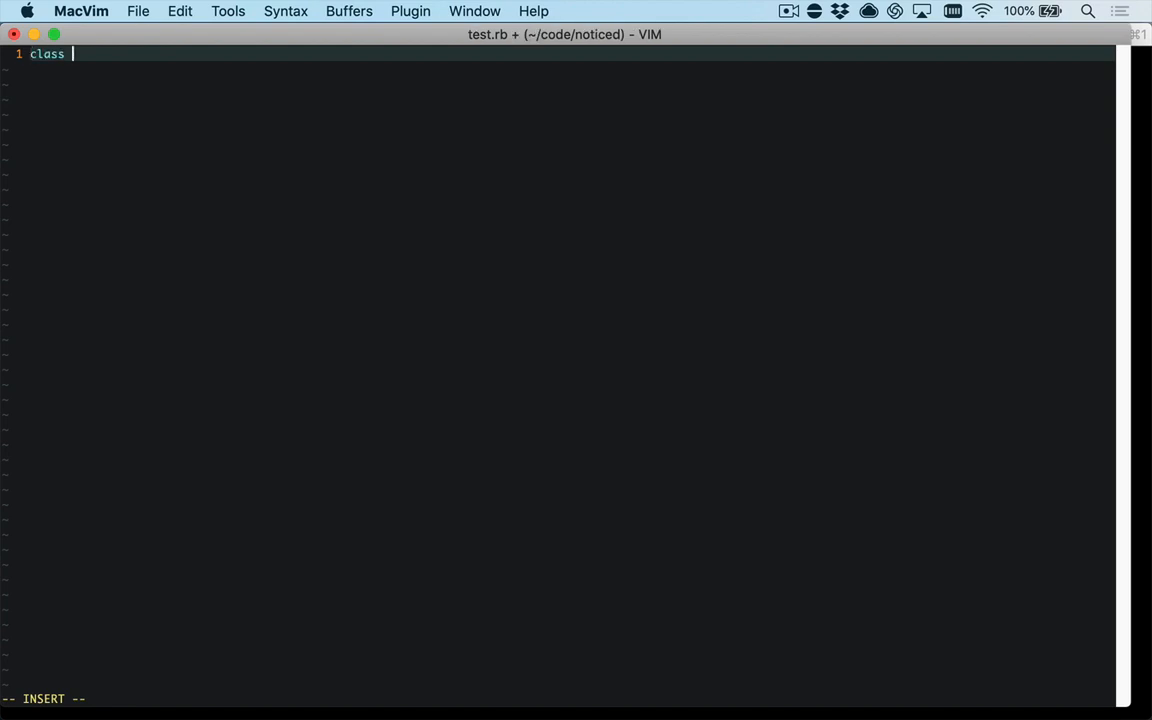
text(Notification)
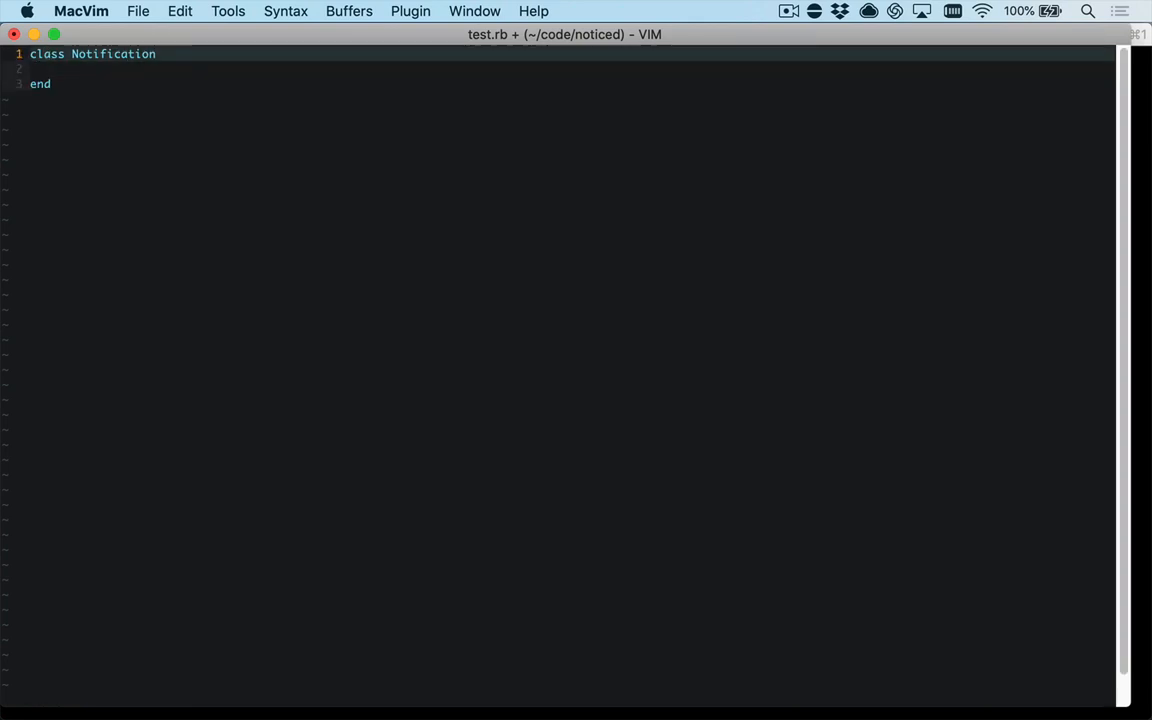
key(O)
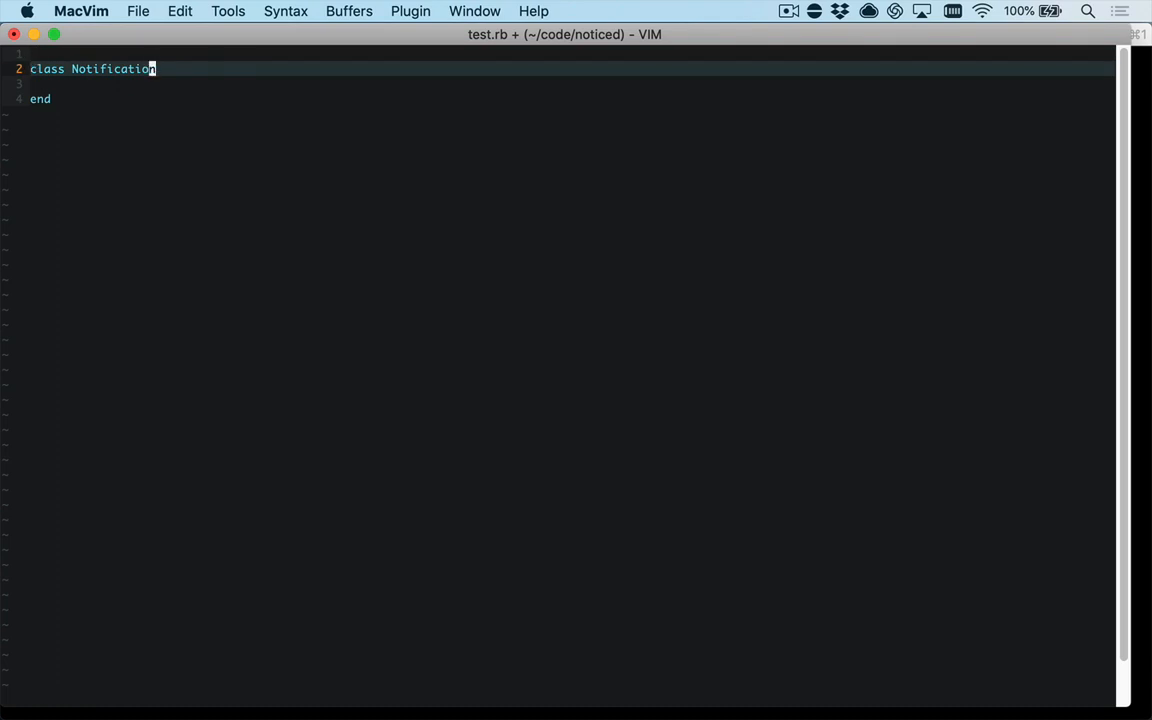
Add 'include Noticed' to the class and an empty 'module Noticed' above it
text(include)
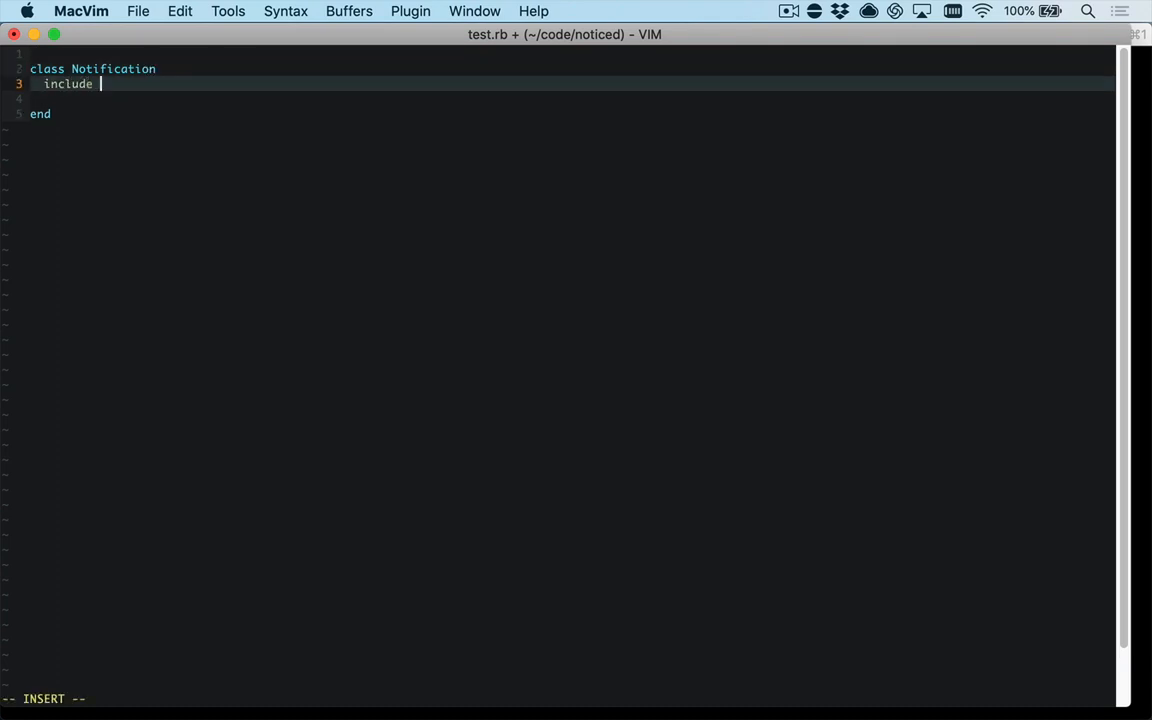
text(Noticed)
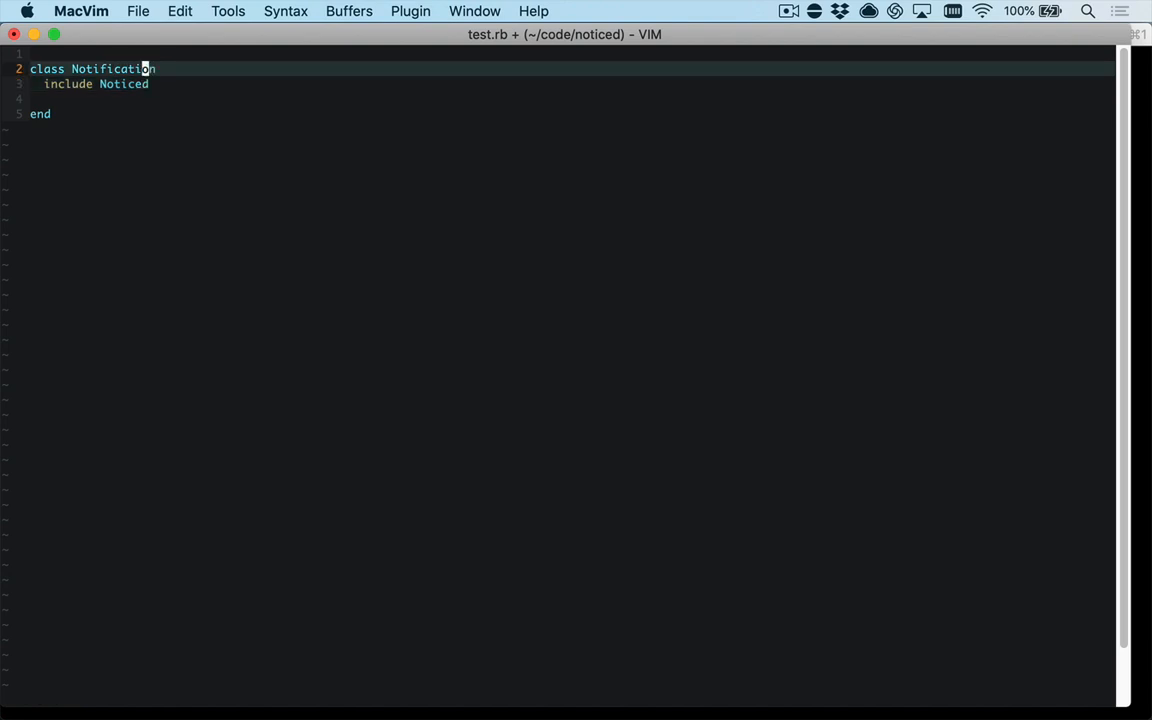
key(O)
text(module Notice)
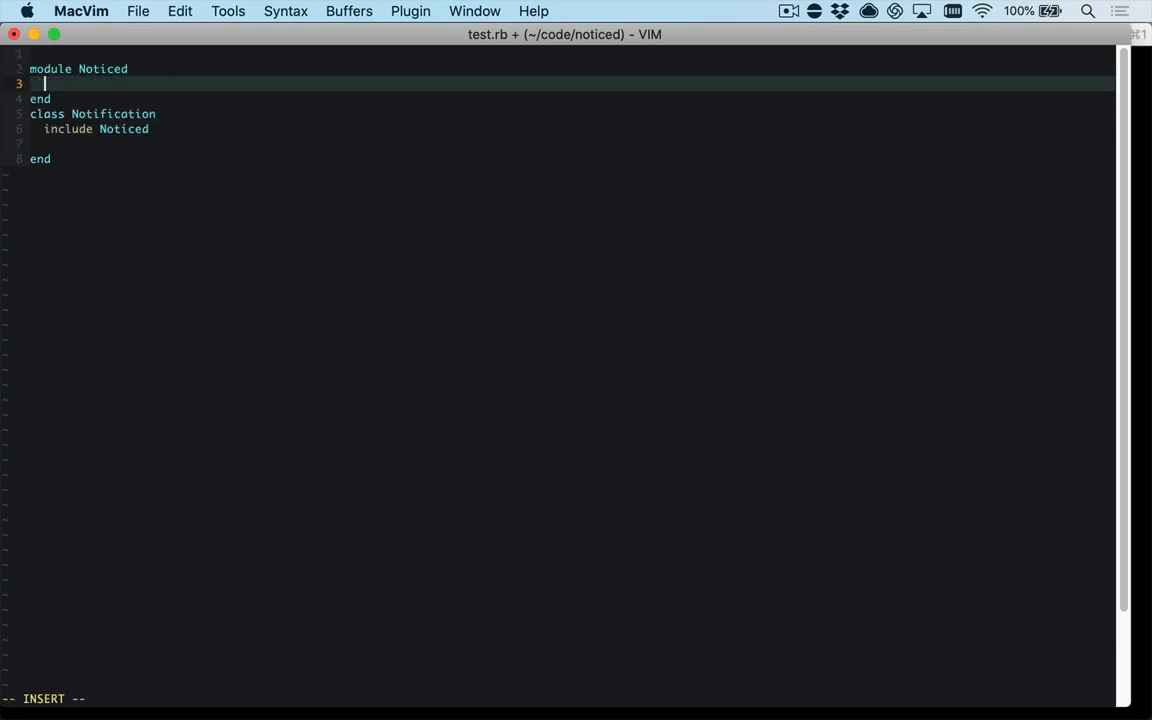
text(de)
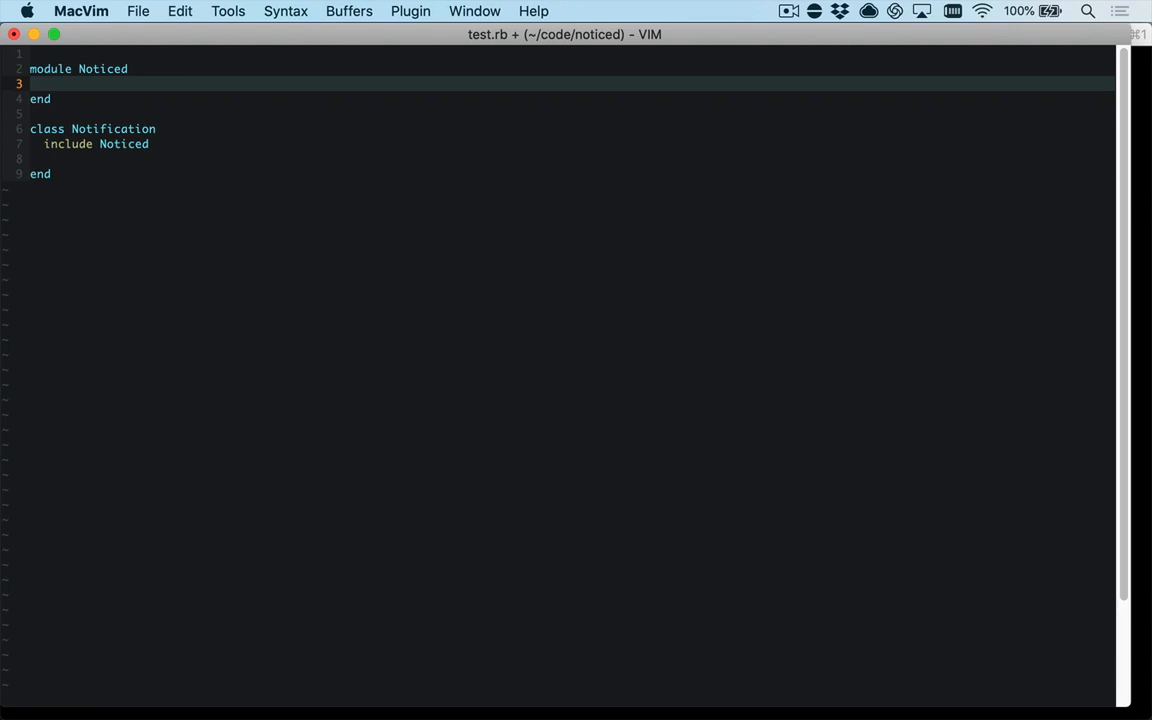
Add 'include Noticed::DeliveryMethods::Database' inside the Notification class
text(incl)
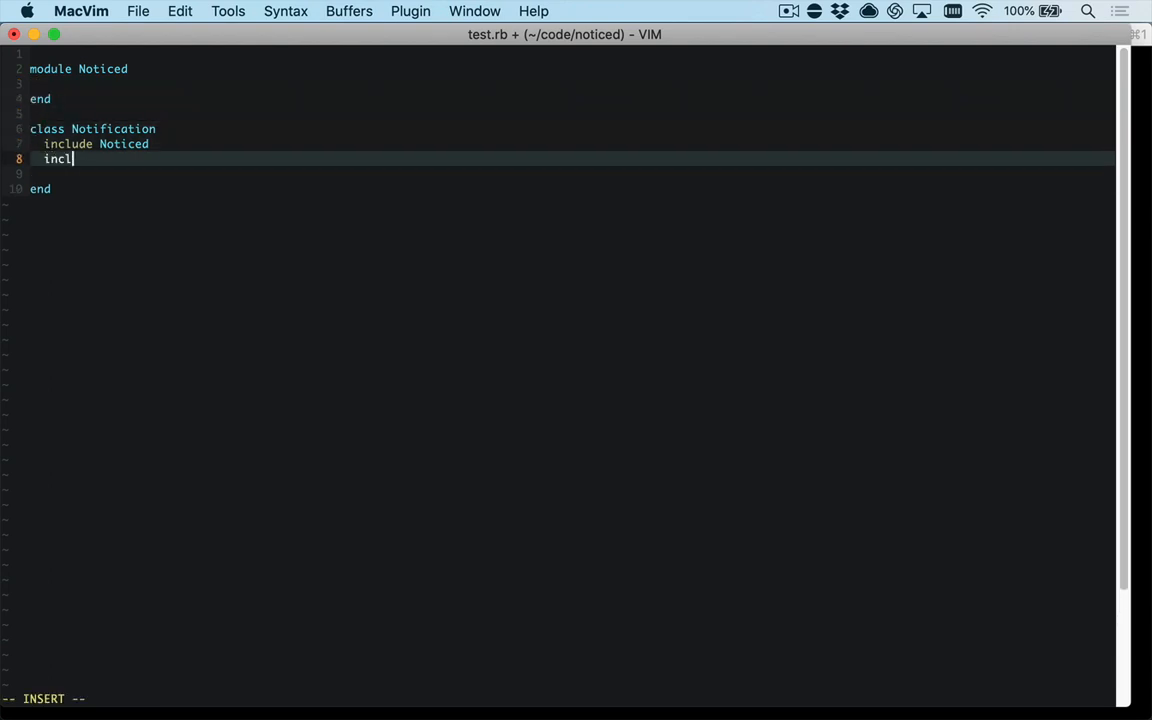
text(ude Noticed::D)
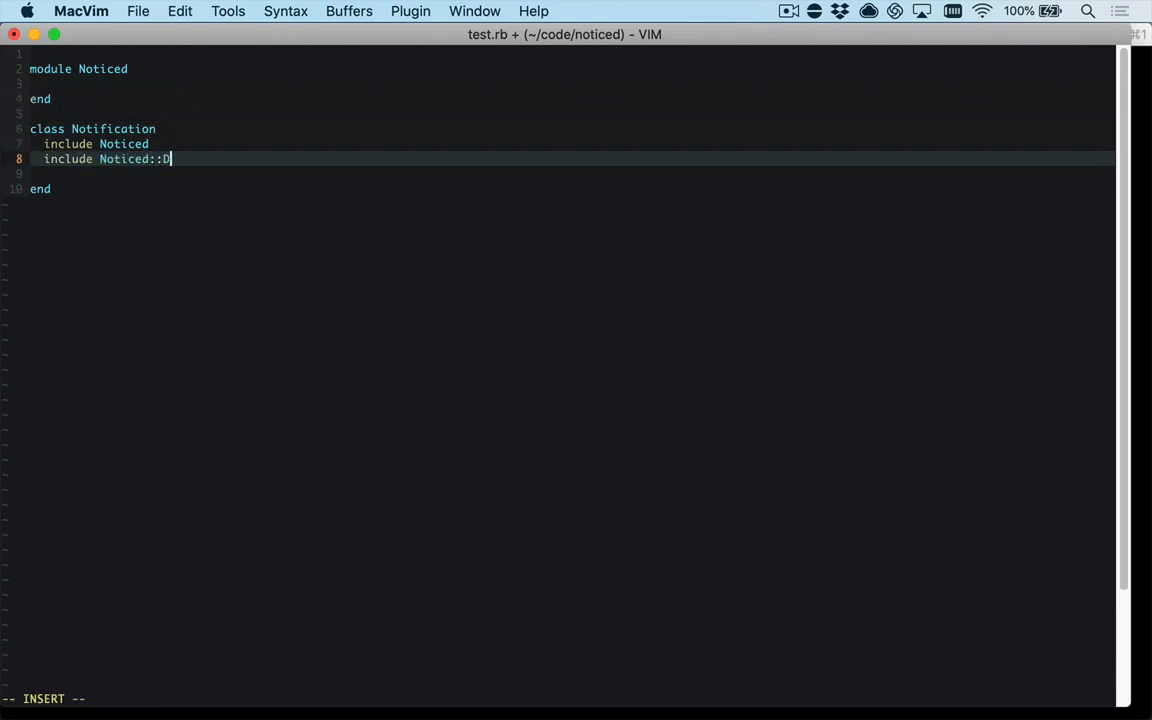
text(eliveryMethods::Database)
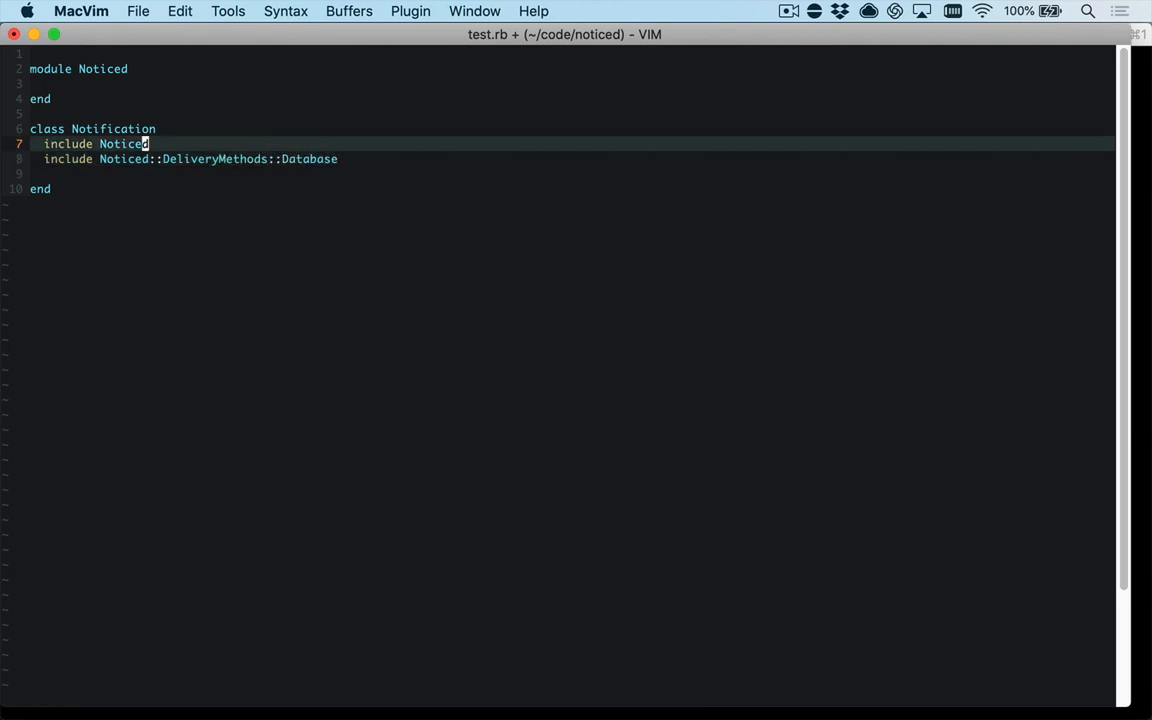
Nest modules DeliveryMethods and Database in Noticed with a format_for_database method returning {}
text(mo)
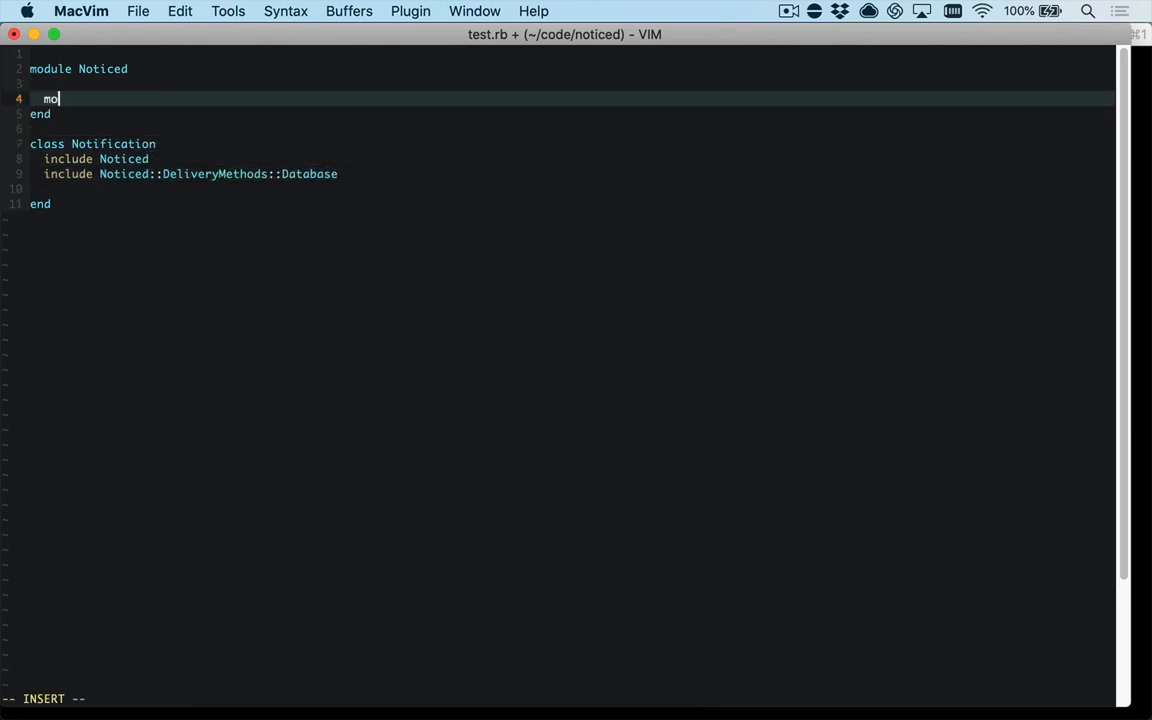
text(dule Deliverymethods)
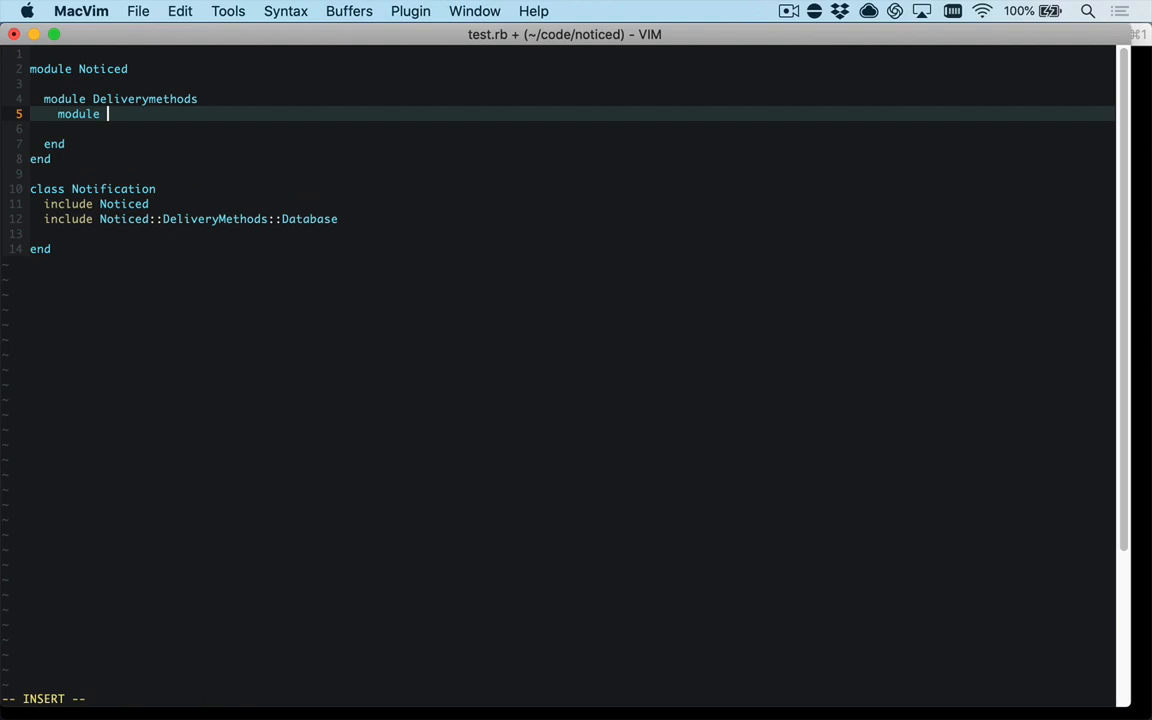
text(Database)
text(def )
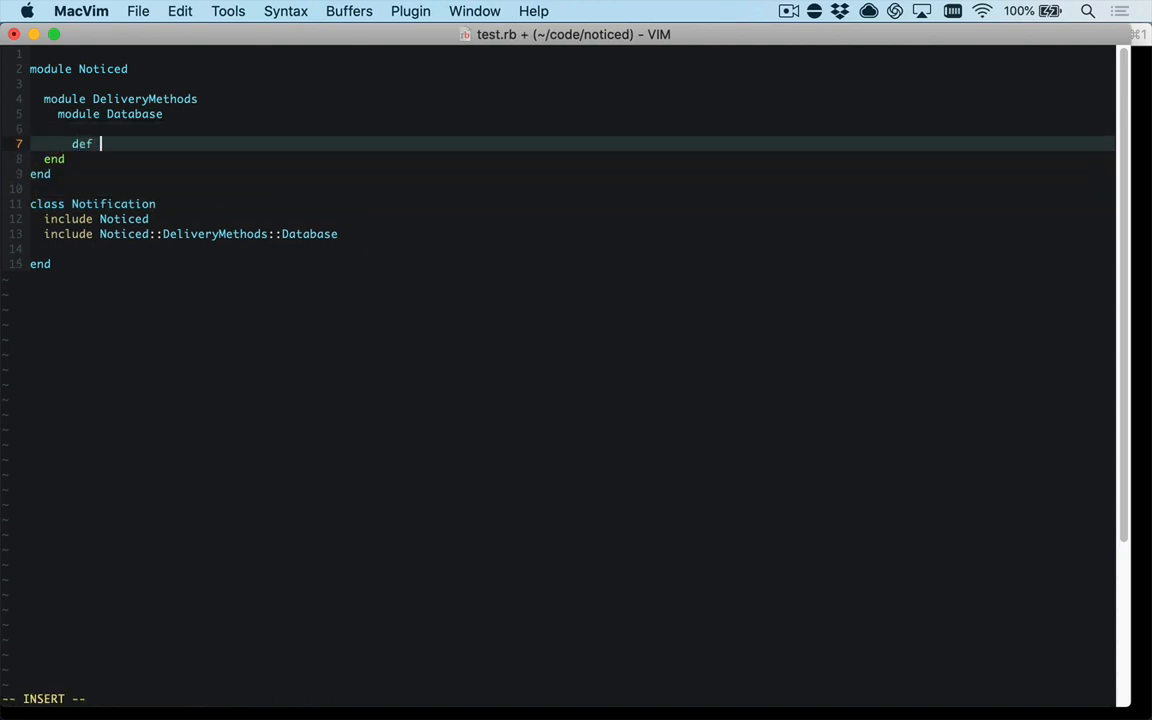
text(format_forr)
text({)
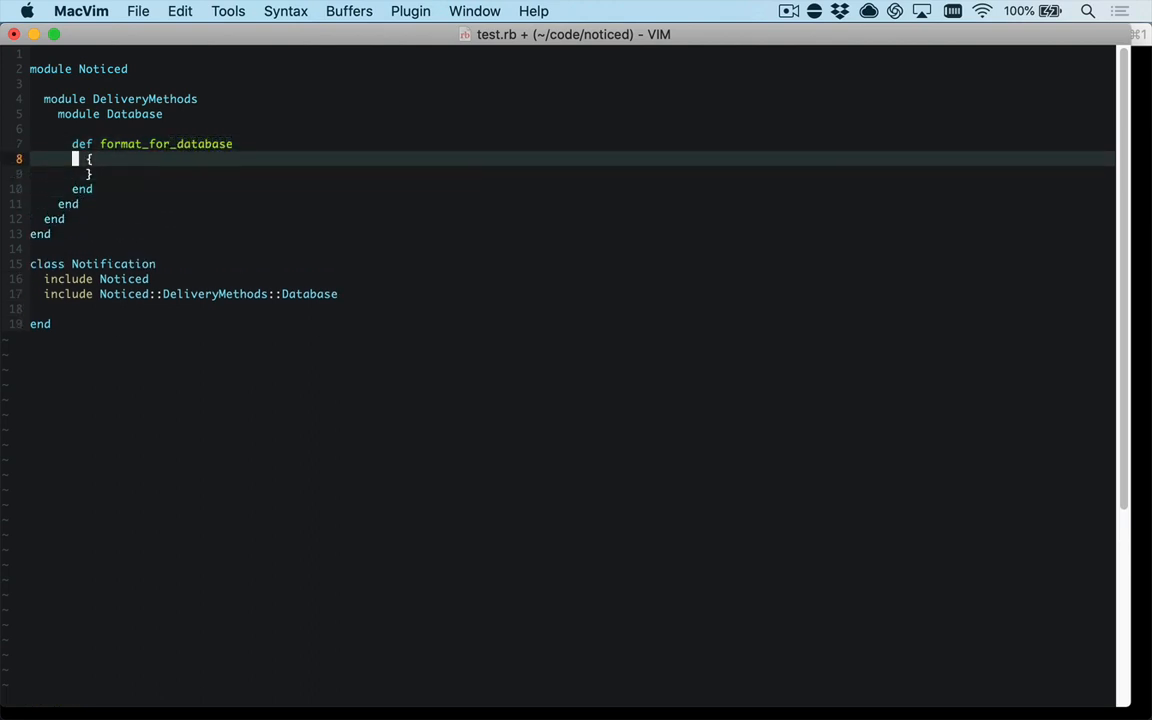
Yank format_for_database, paste it into the Notification class and outdent it one level
key(Return)
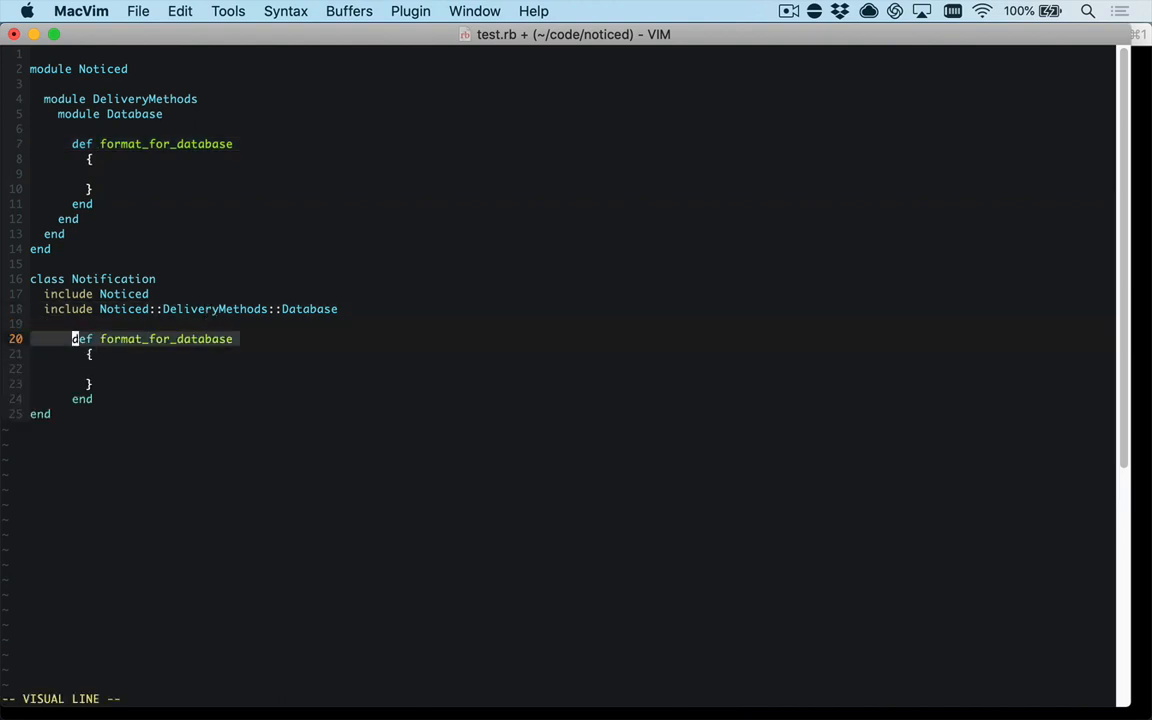
key(<)
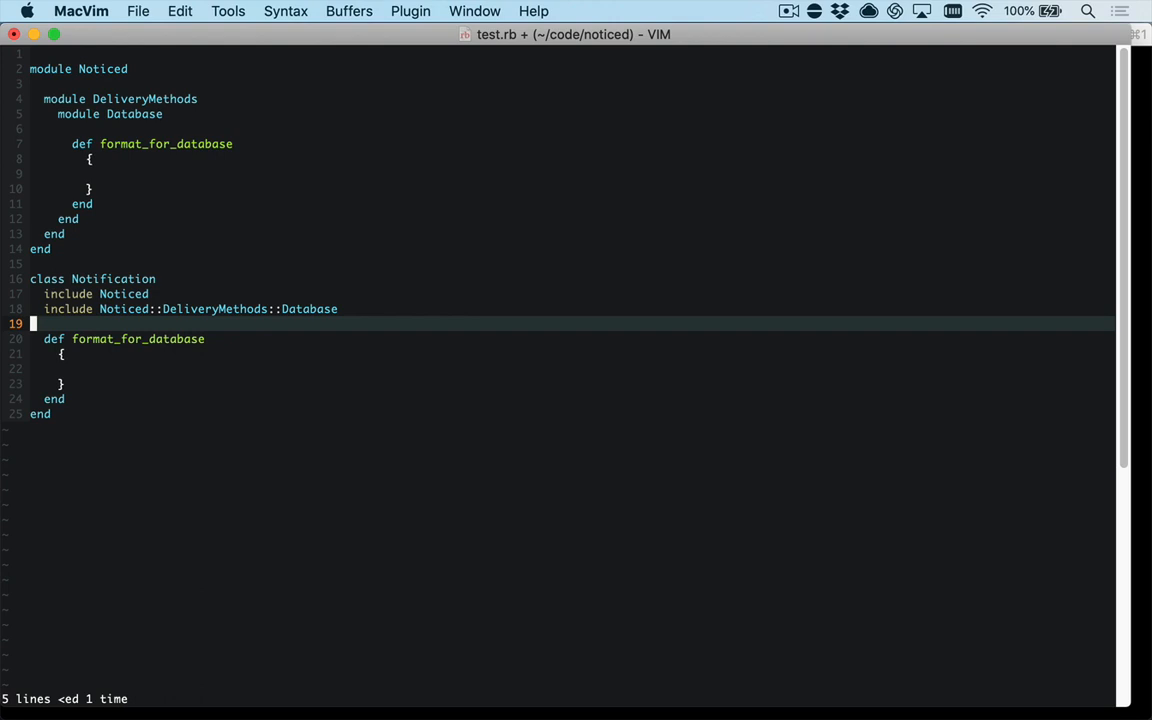
key(j)
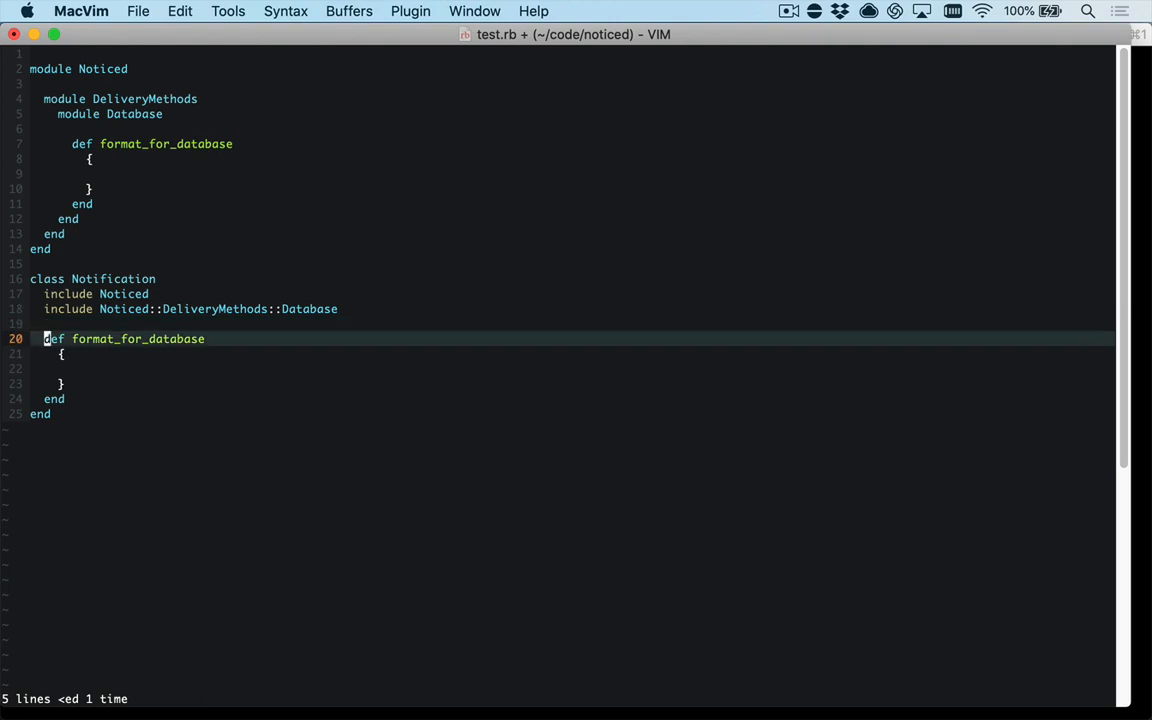
Write 'super.merge(' in the copied method, undo it, and open a line below the Database method
text(super.merge)
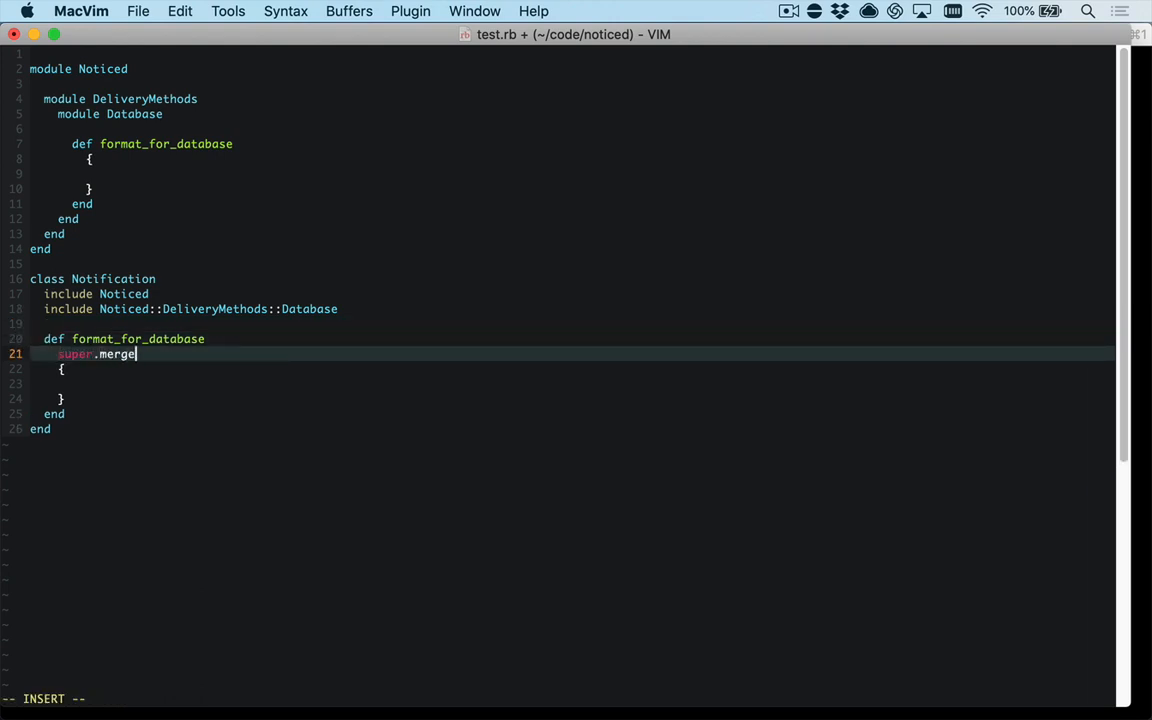
text(()
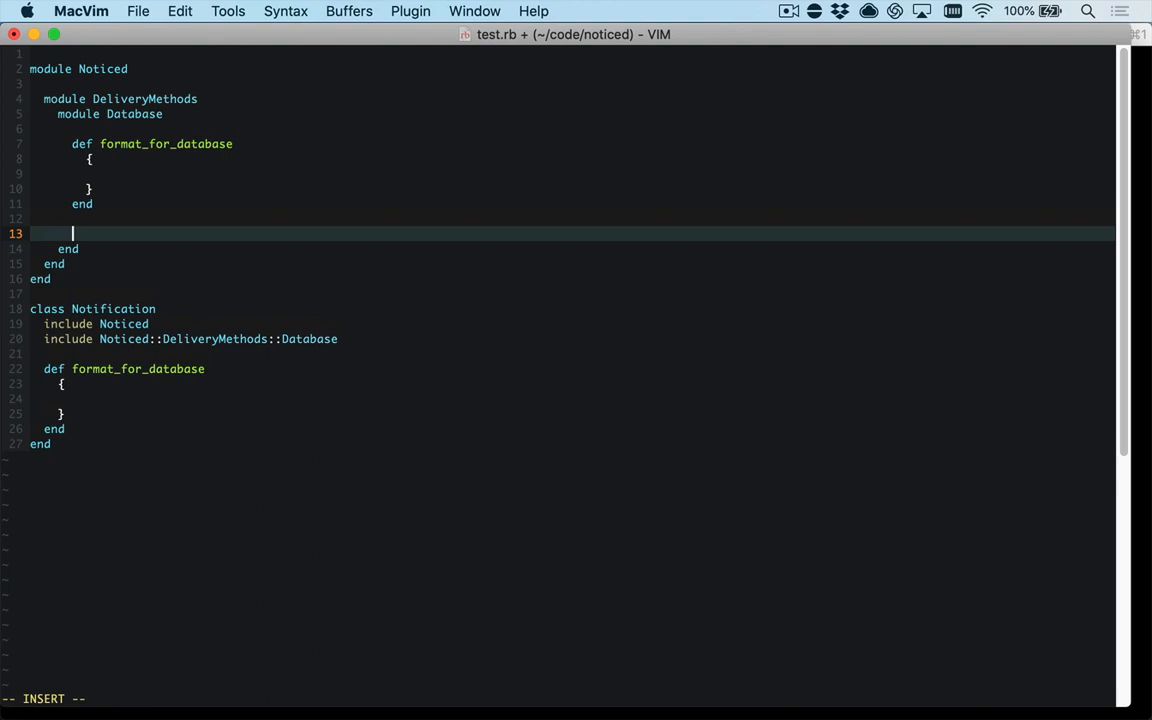
Define an empty 'def save ... end' method in the Database module
text(def)
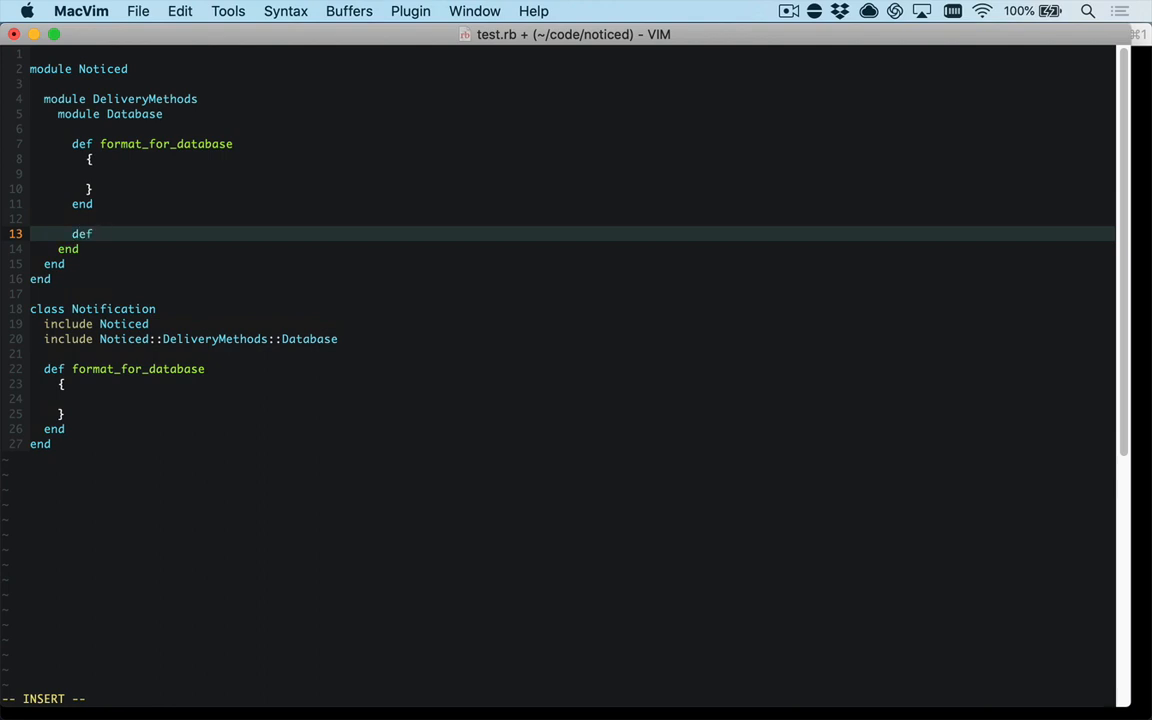
text(save)
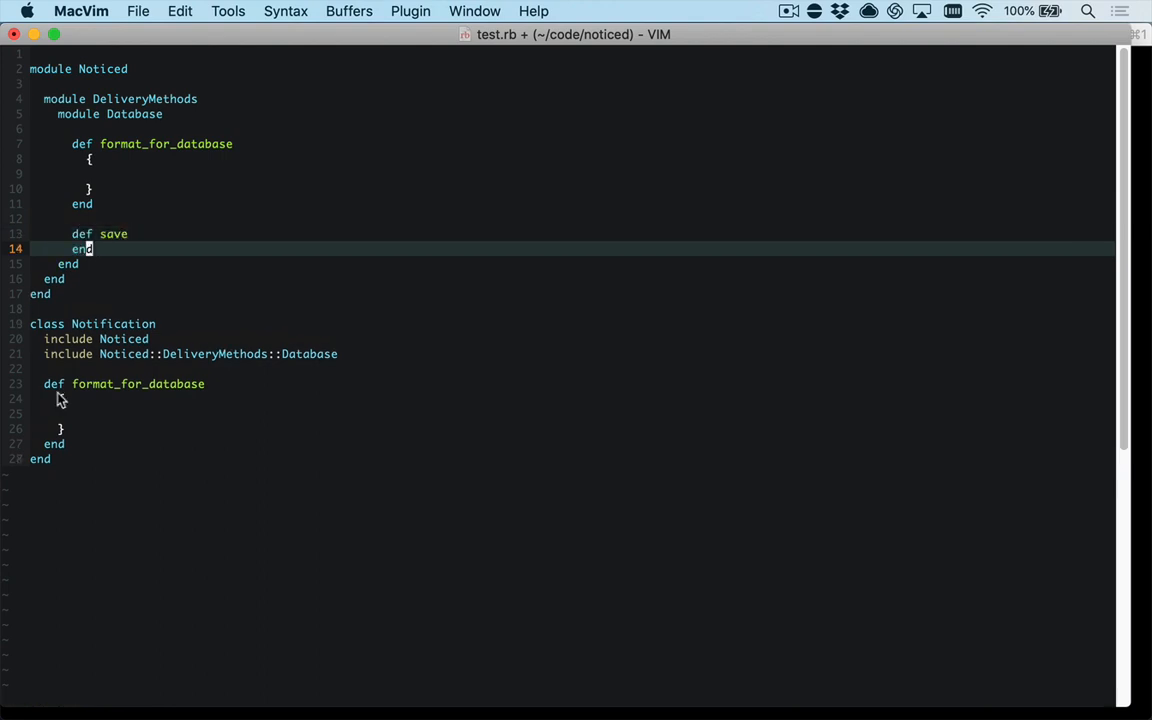